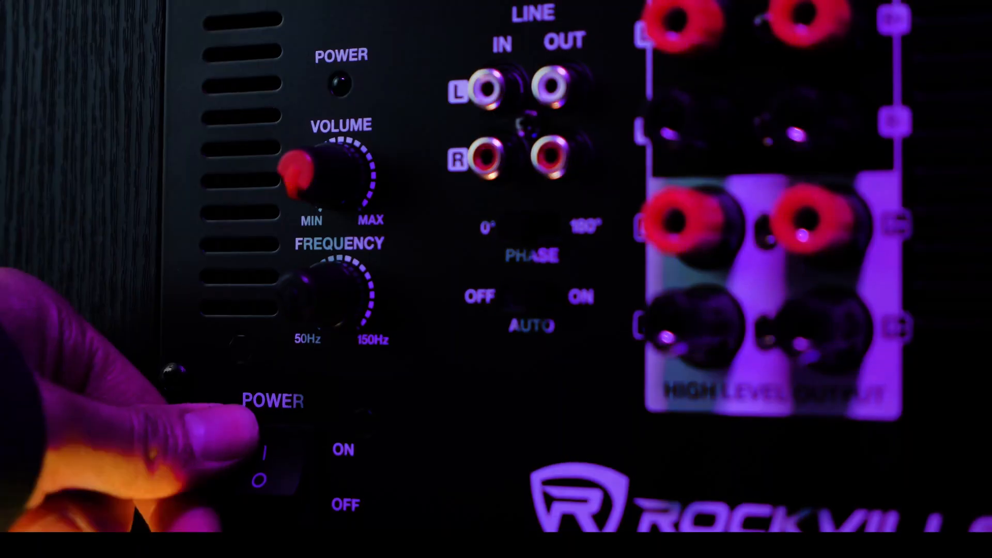
click(260, 455)
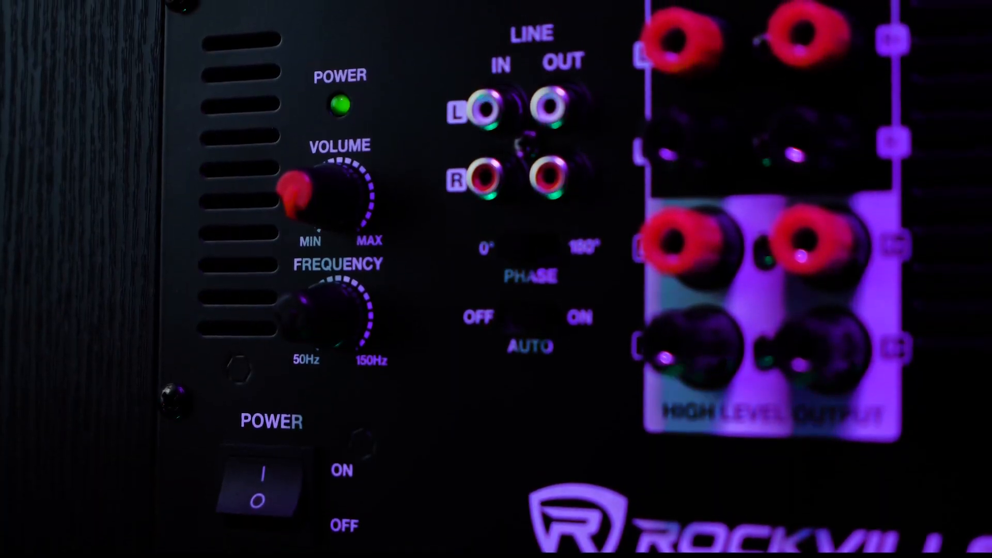